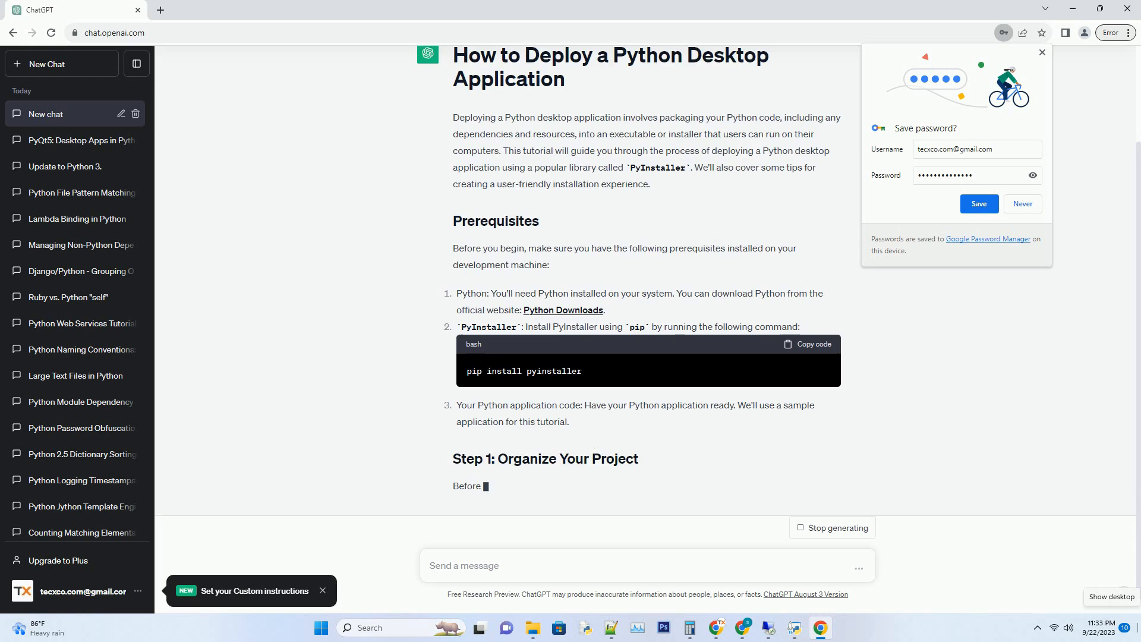
Follow the streaming PyInstaller tutorial down from Prerequisites through testing and installers to Step 5 distribution
{"action": "scroll", "scroll_direction": "down", "scroll_amount": 3}
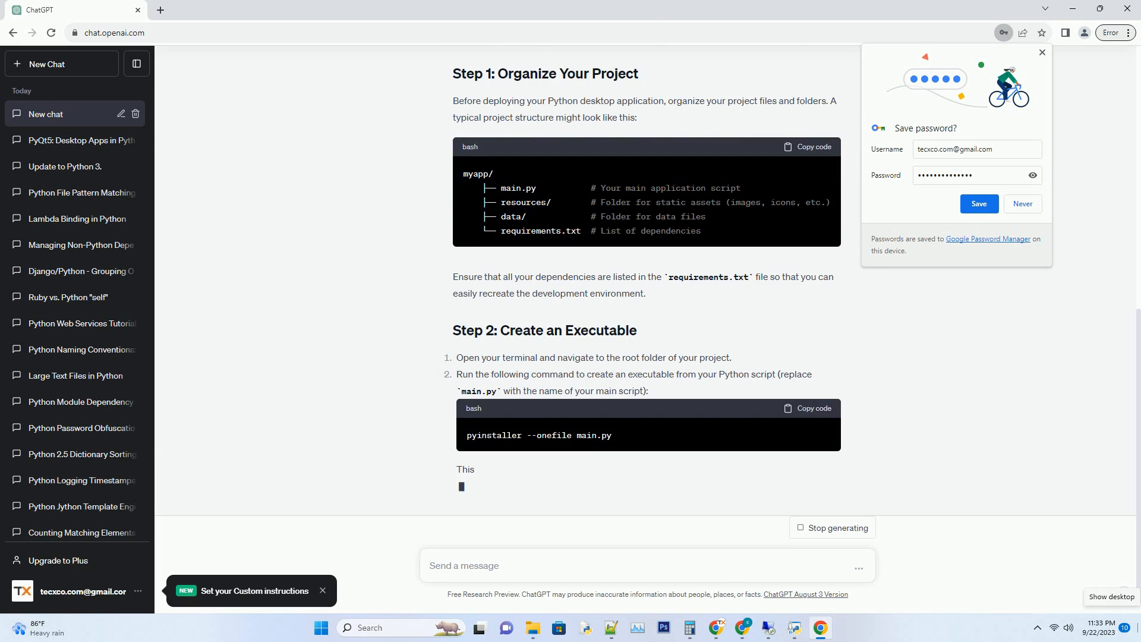
{"action": "scroll", "scroll_direction": "down", "scroll_amount": 3}
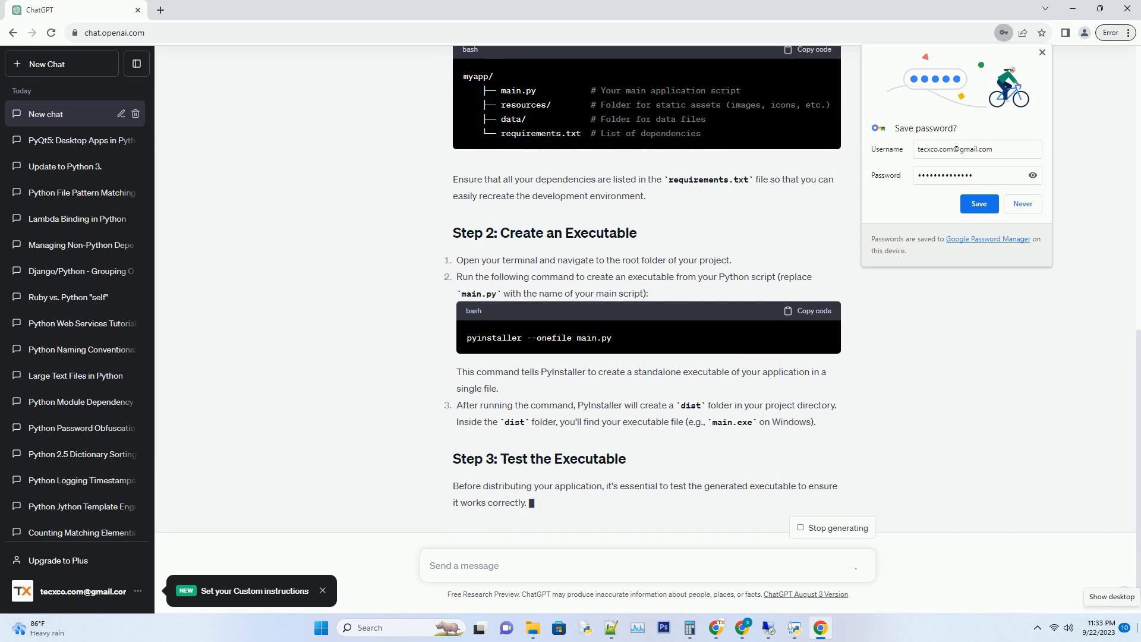
{"action": "scroll", "scroll_direction": "down", "scroll_amount": 3}
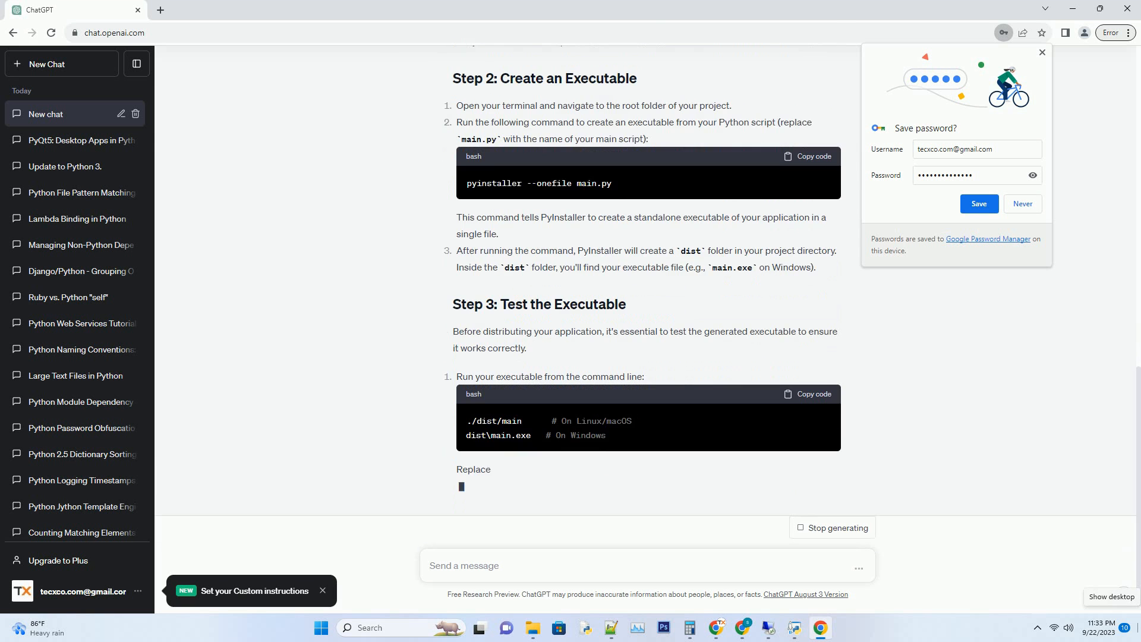
{"action": "scroll", "scroll_direction": "down", "scroll_amount": 3}
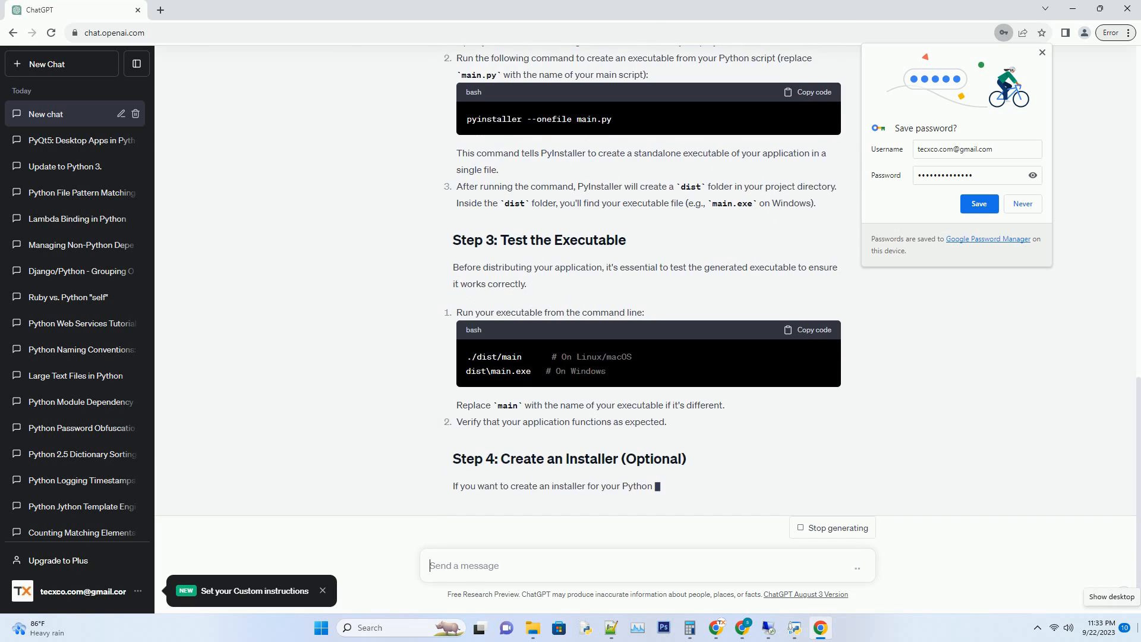
{"action": "scroll", "scroll_direction": "down", "scroll_amount": 3}
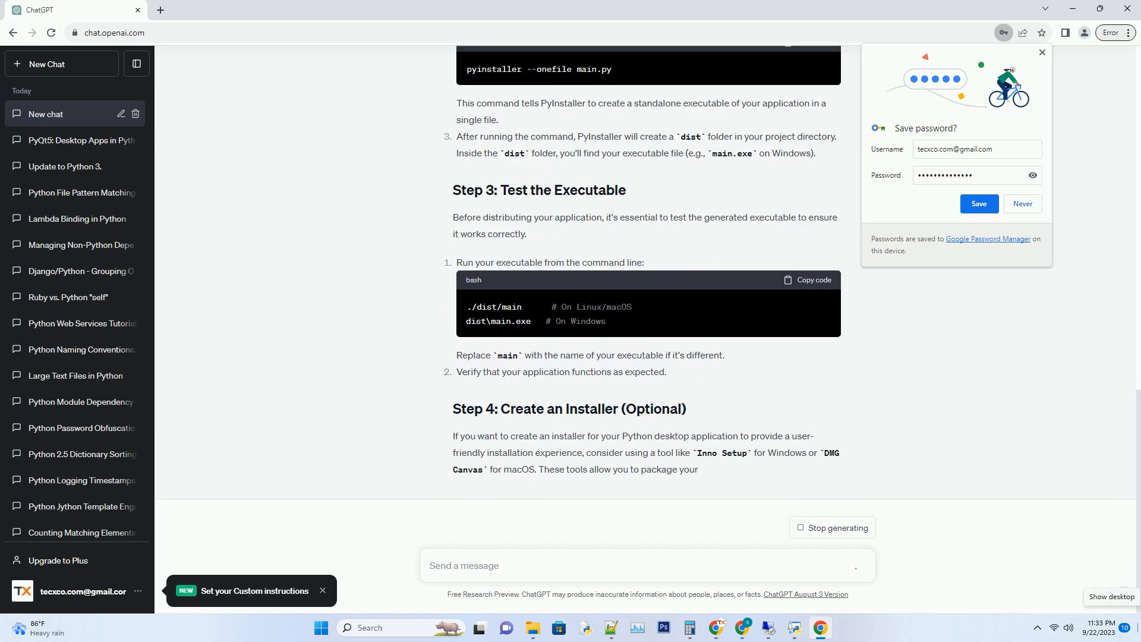
{"action": "scroll", "scroll_direction": "down", "scroll_amount": 3}
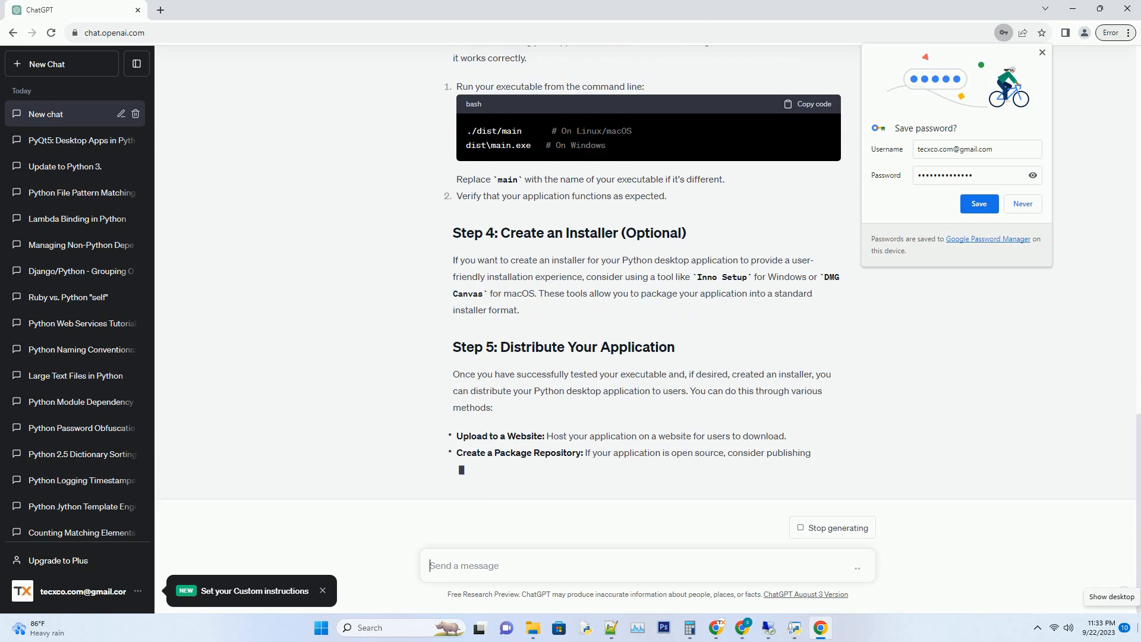
{"action": "scroll", "scroll_direction": "down", "scroll_amount": 3}
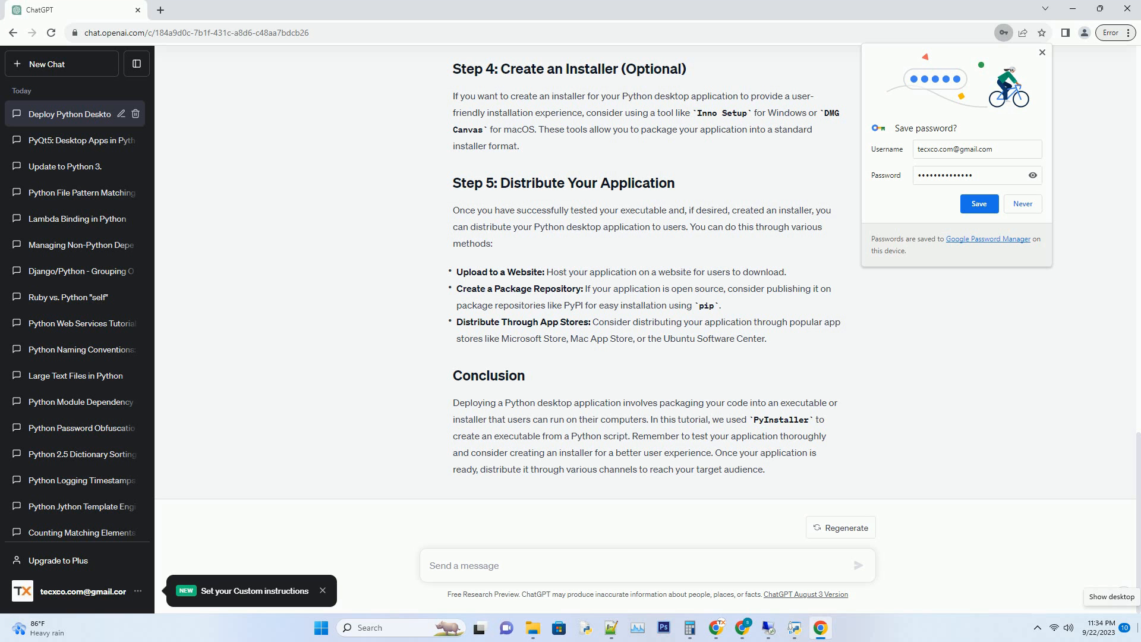
{"action": "left_click", "coordinate": [646, 565]}
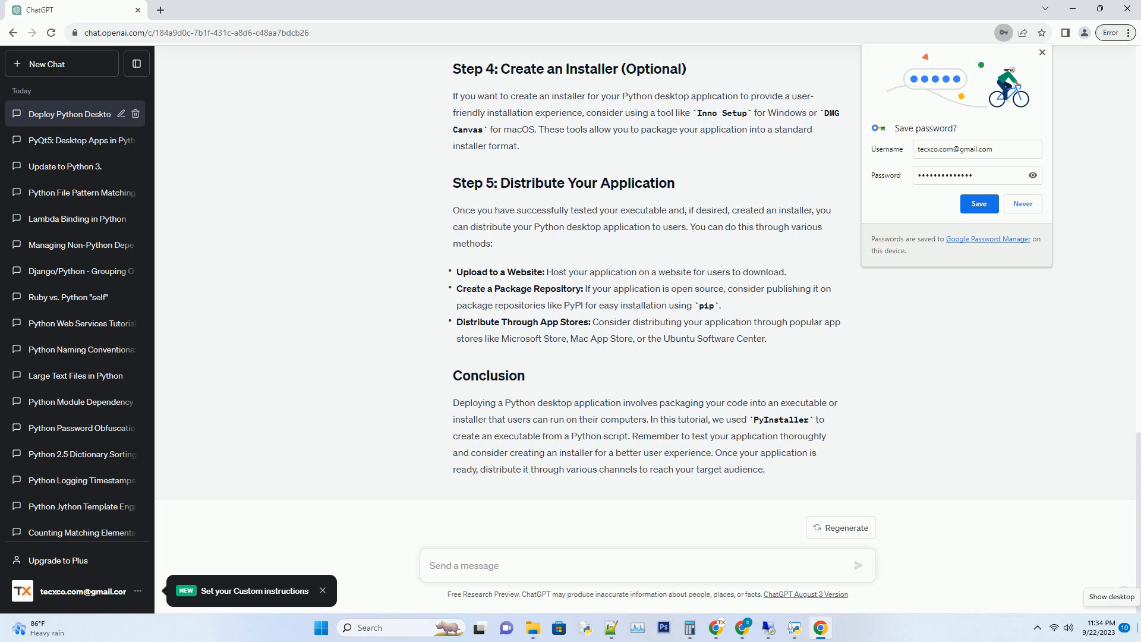
{"action": "left_click", "coordinate": [646, 566]}
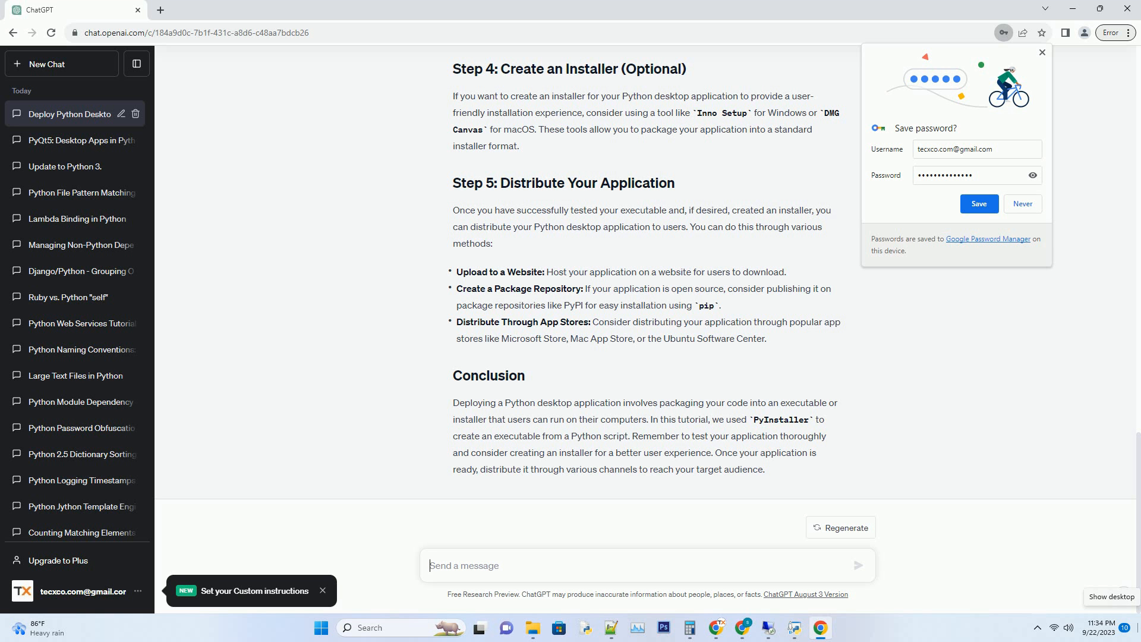